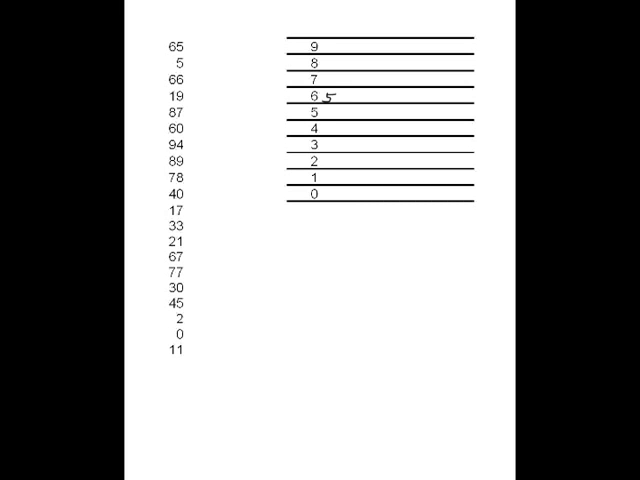
Step: Cross off 65, 5, 66 and 87 and write their leaves 5, 5, 6, 7 beside their stems
left_click_drag(165, 44, 185, 46)
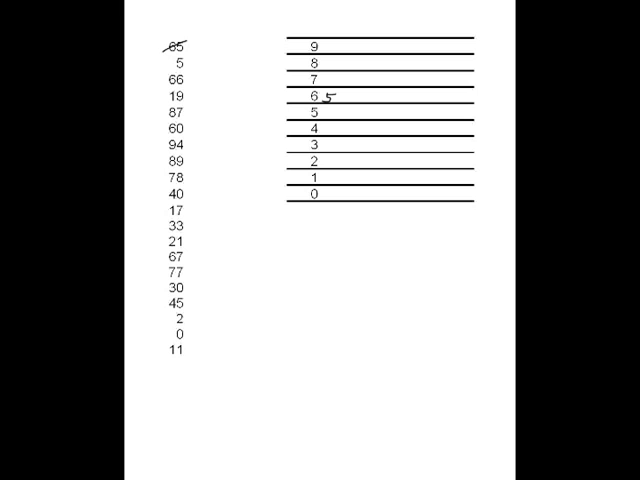
left_click_drag(170, 67, 182, 62)
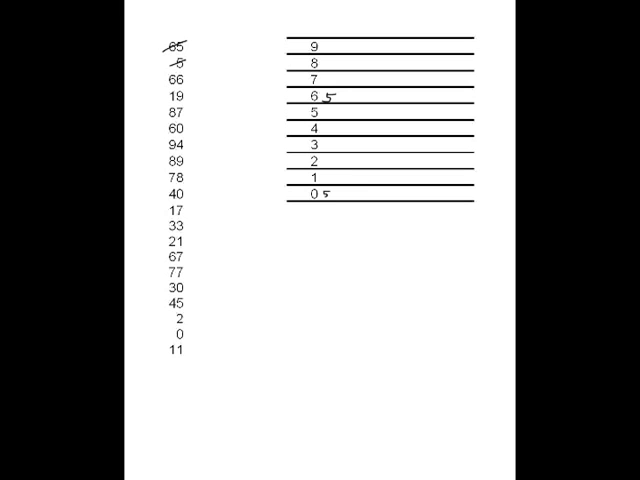
left_click_drag(165, 75, 185, 73)
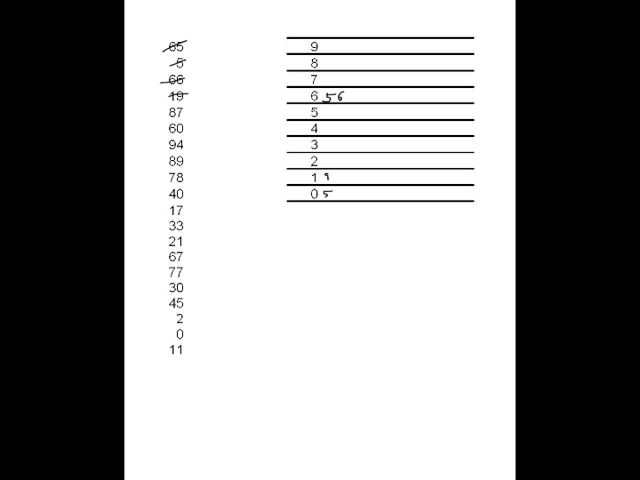
left_click_drag(164, 115, 184, 113)
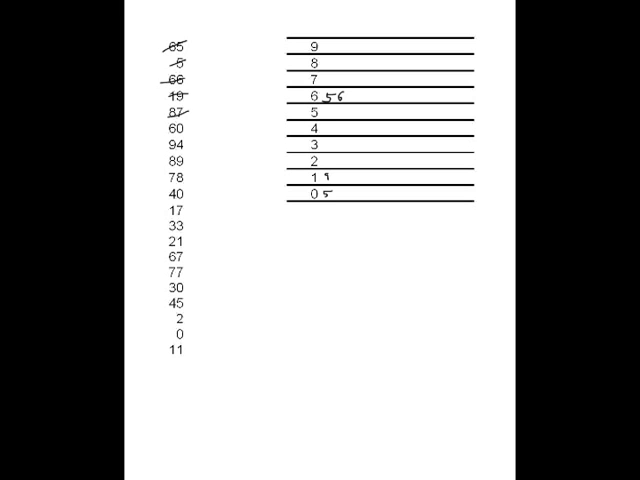
type("7")
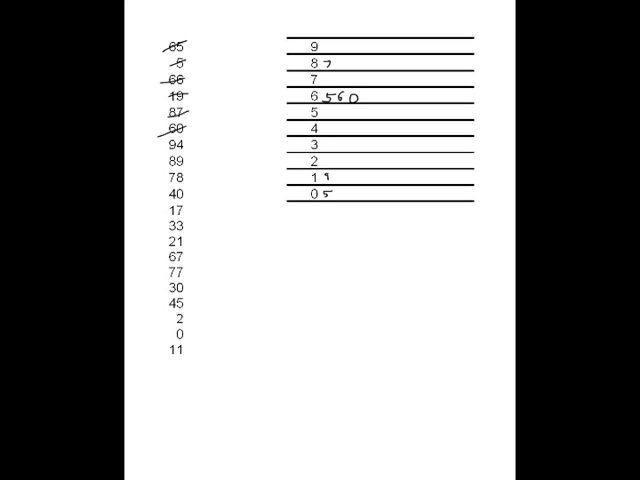
Step: Cross off 94, 89, 60, 78 and 40, entering leaves 4, 9, 0 and 5 in their stem rows
left_click_drag(165, 145, 190, 150)
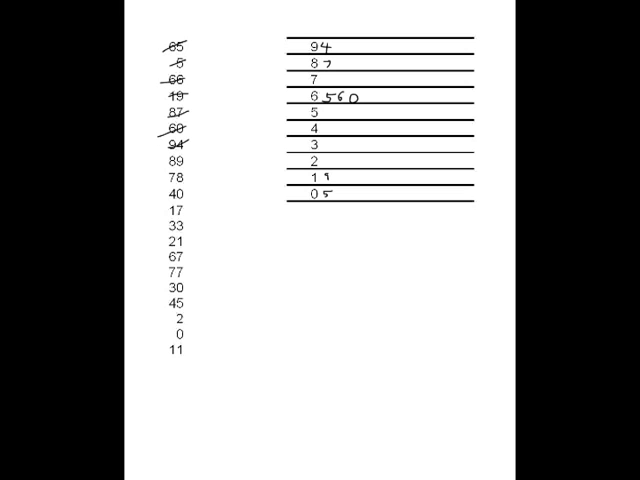
left_click_drag(168, 163, 185, 153)
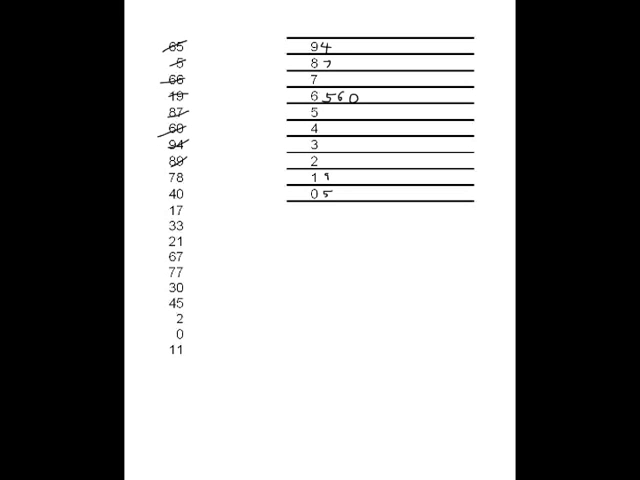
type("0")
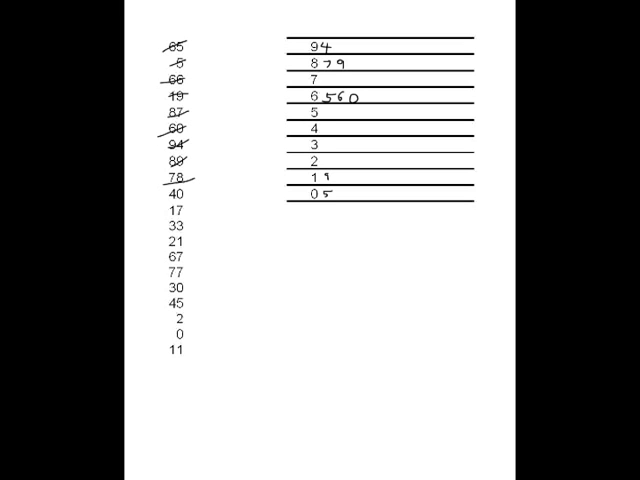
type("5")
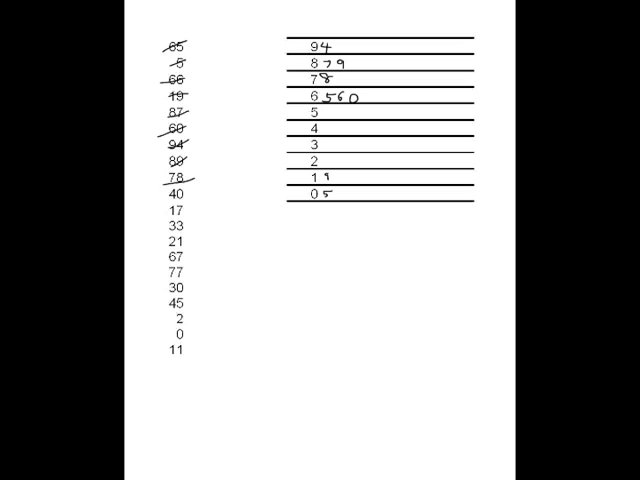
left_click_drag(165, 195, 190, 190)
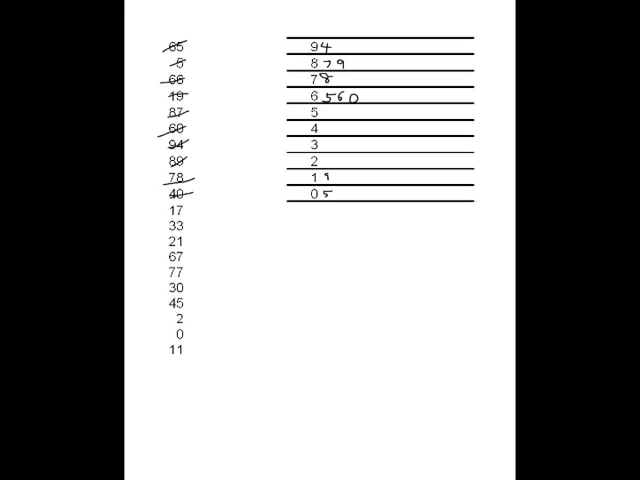
Step: Enter leaves 0 and 7, then cross off 33 and 77 writing leaves 3, 1, 7, 7
type("0")
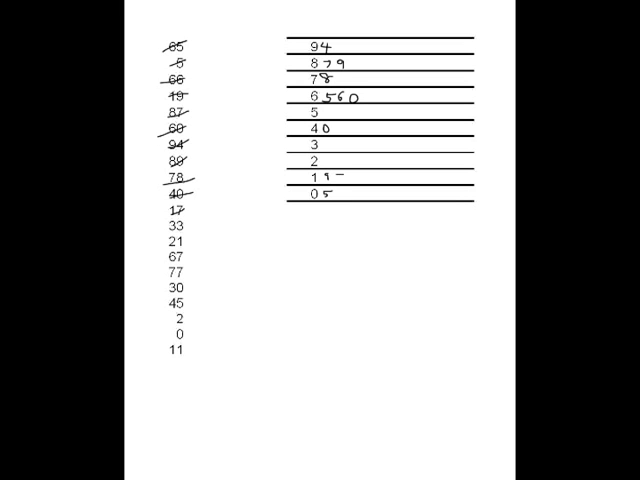
type("7")
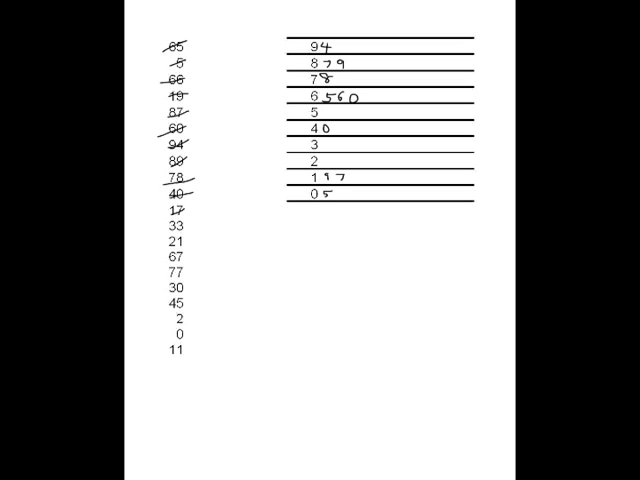
left_click_drag(165, 232, 188, 228)
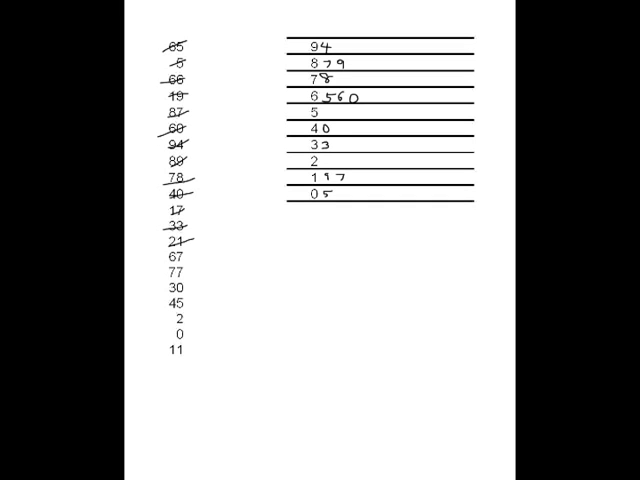
type("1")
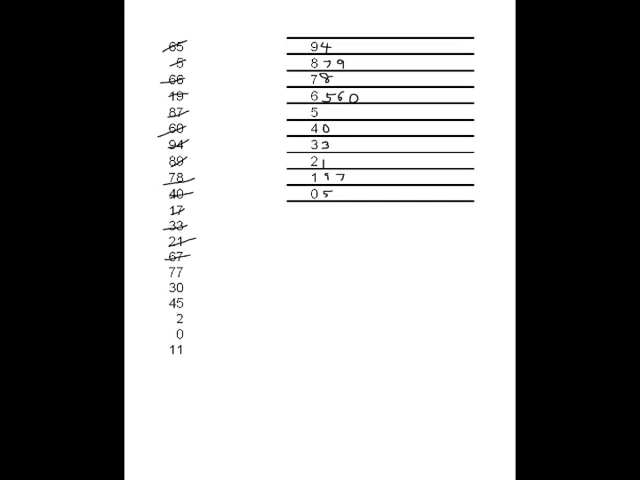
type("7")
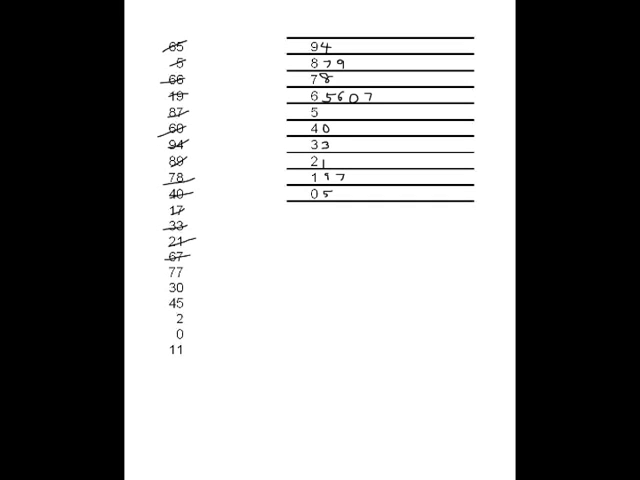
left_click_drag(160, 271, 185, 263)
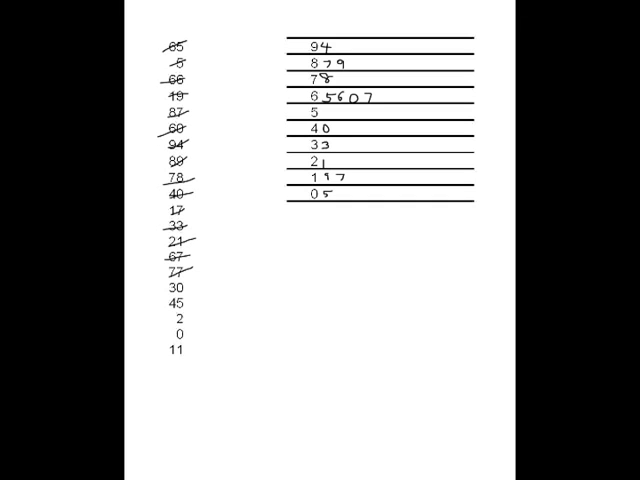
type("7")
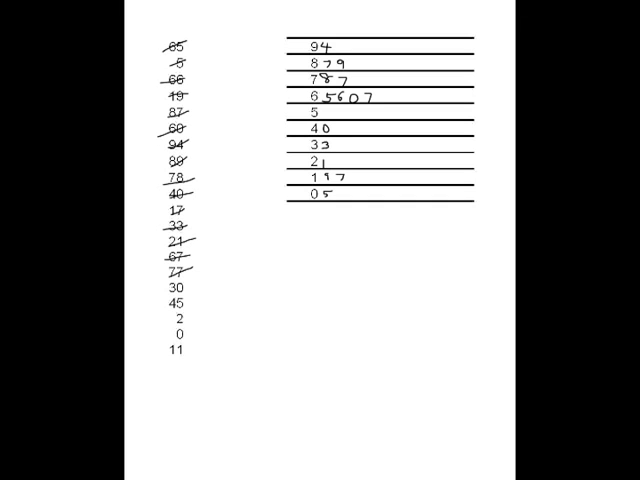
Step: Cross off 30, 45 and 11 with leaves 6, 5, 7, 1, then draw the divider for the sorted column
left_click_drag(168, 289, 190, 286)
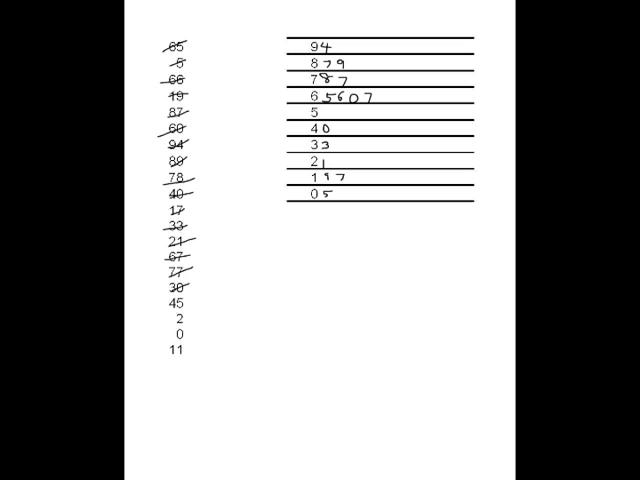
type("6")
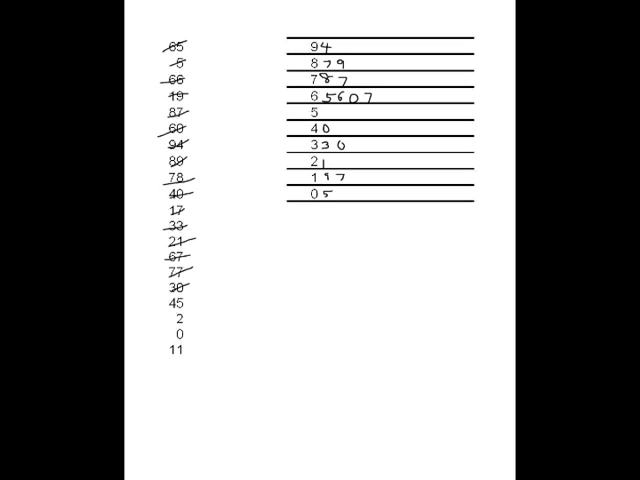
left_click_drag(170, 303, 190, 300)
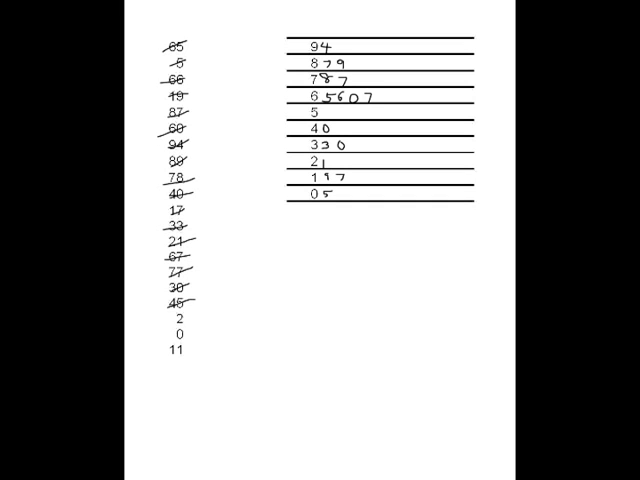
type("5")
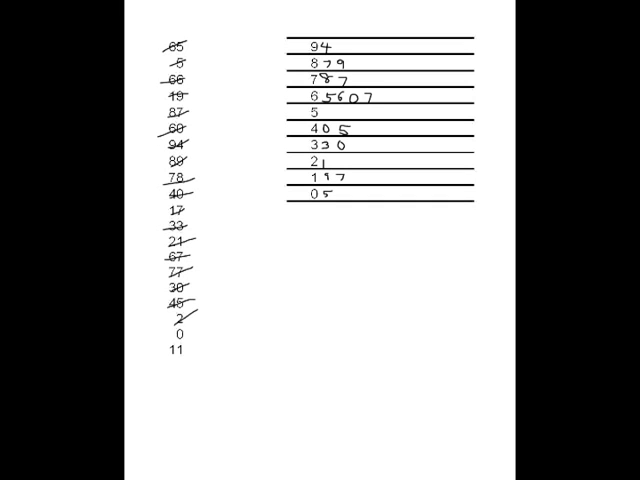
type("7")
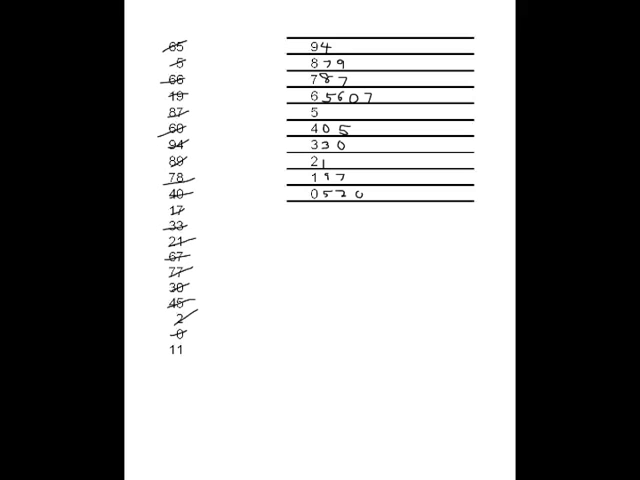
left_click_drag(172, 353, 210, 345)
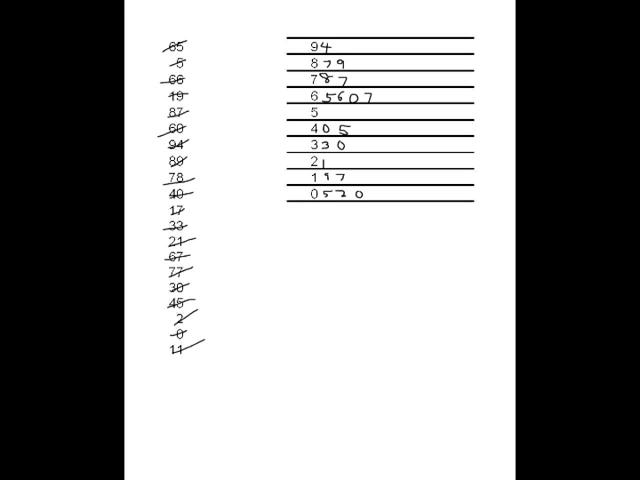
type("1")
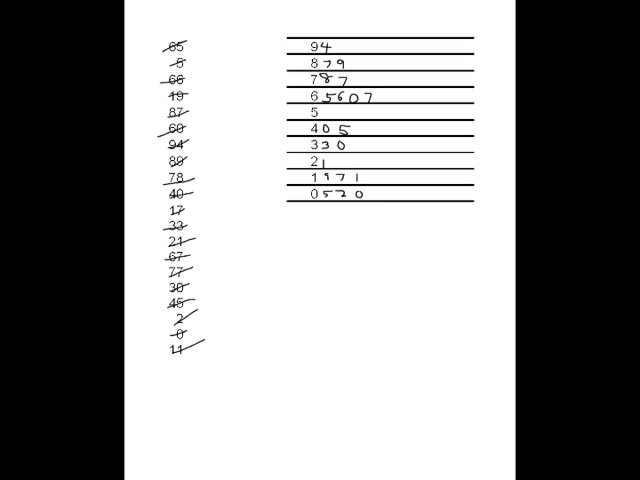
left_click_drag(372, 35, 382, 160)
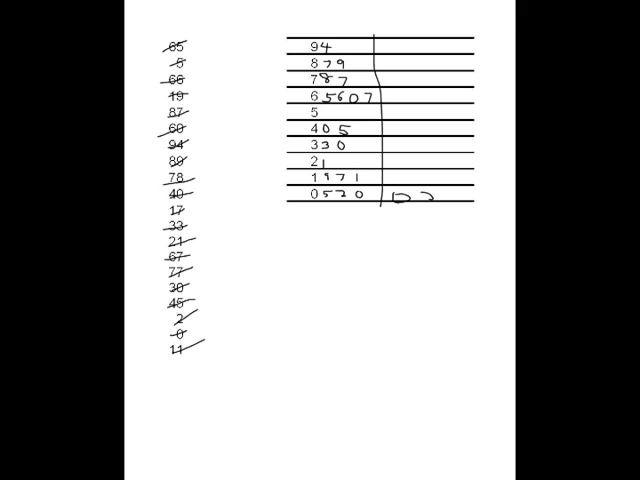
Step: Write the sorted leaves 2, 0, 7, 0, 6, 7 for the lower stems right of the divider
type("2L")
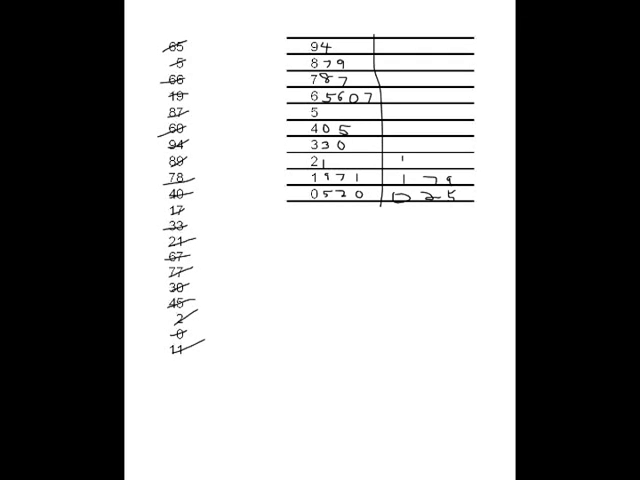
type("0")
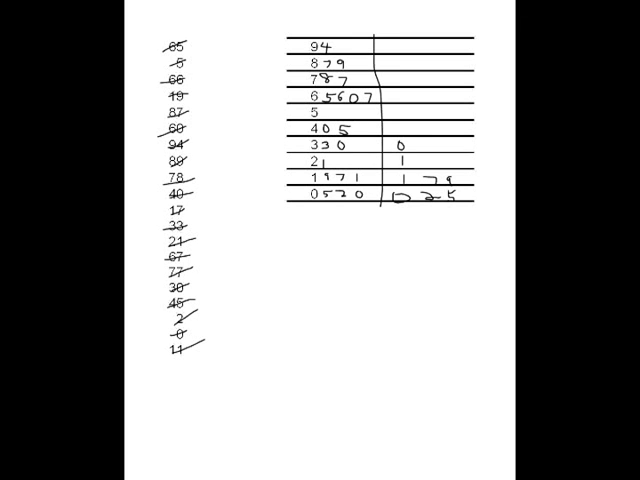
type("7")
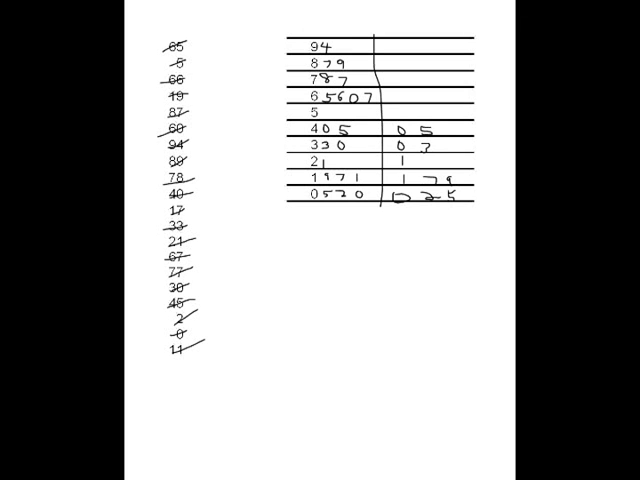
type("0")
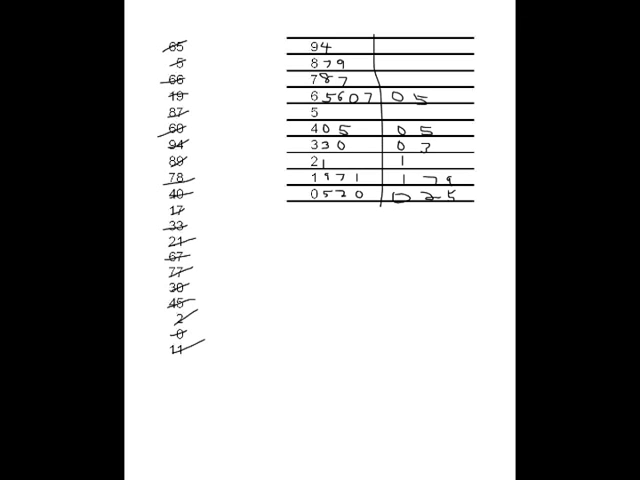
type("6")
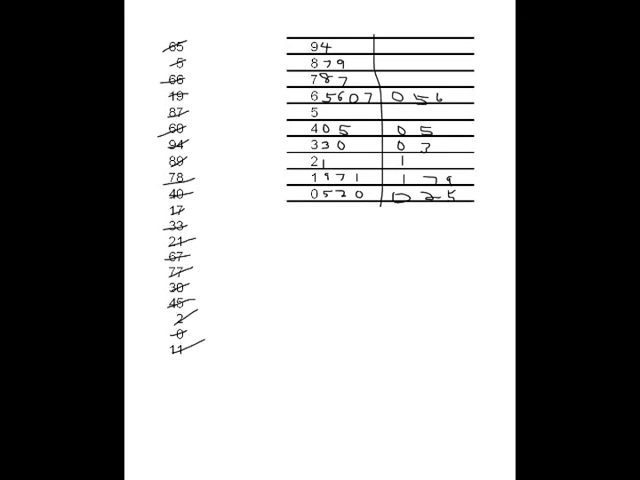
type("7")
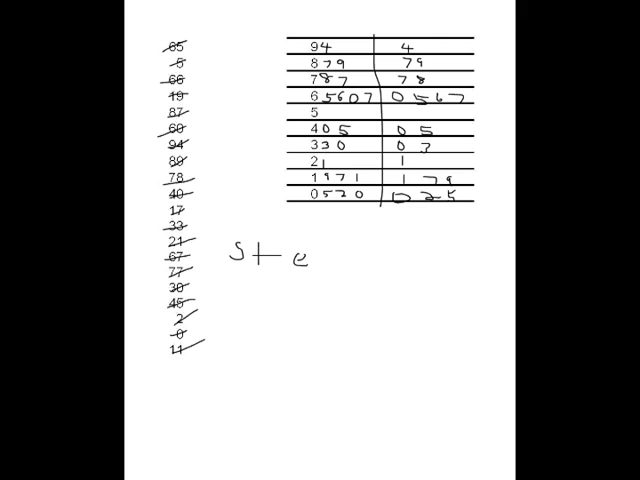
Step: Finish the handwritten label so it reads "Stem" below the table
type("m")
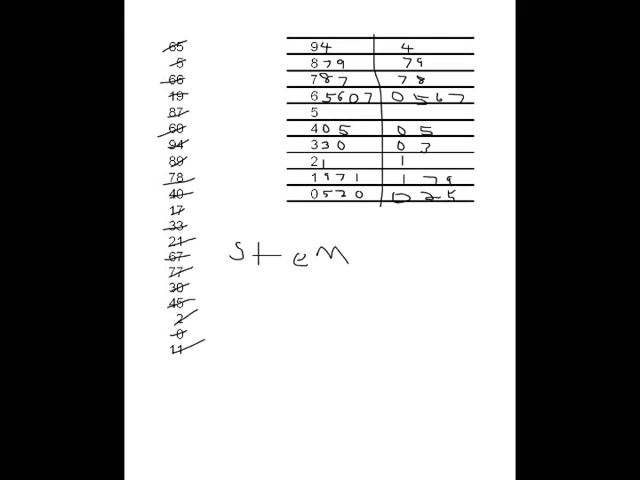